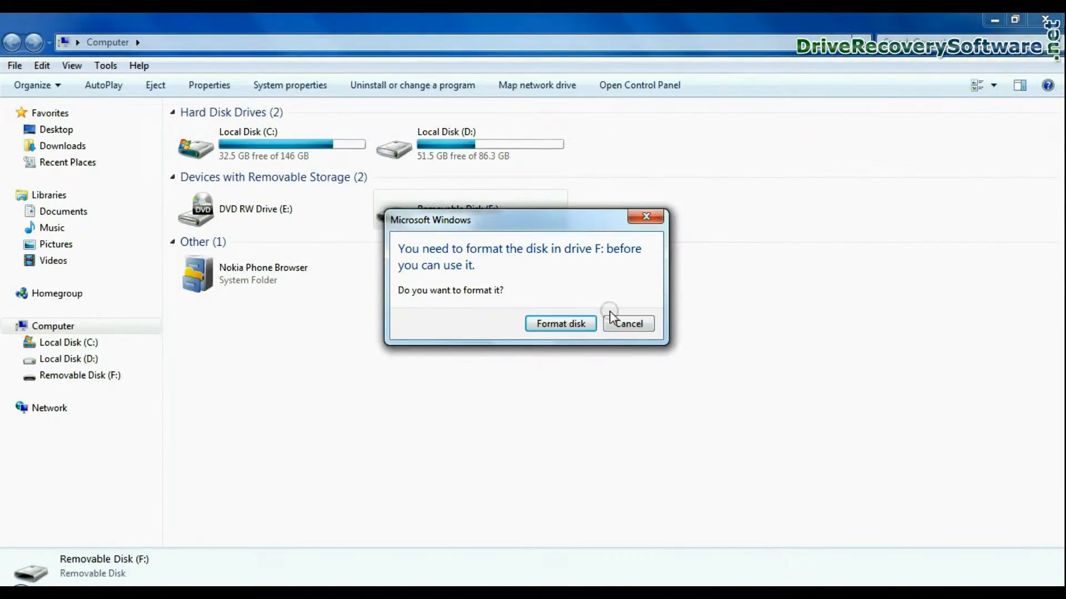
Decline formatting drive F: and dismiss the 'not accessible' error
click(628, 323)
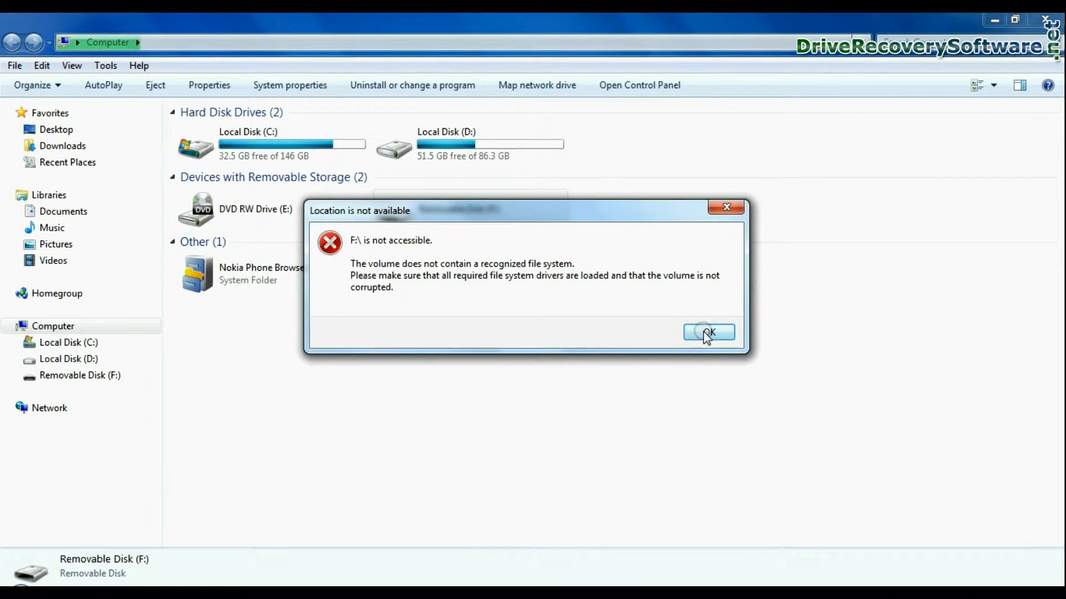
click(708, 333)
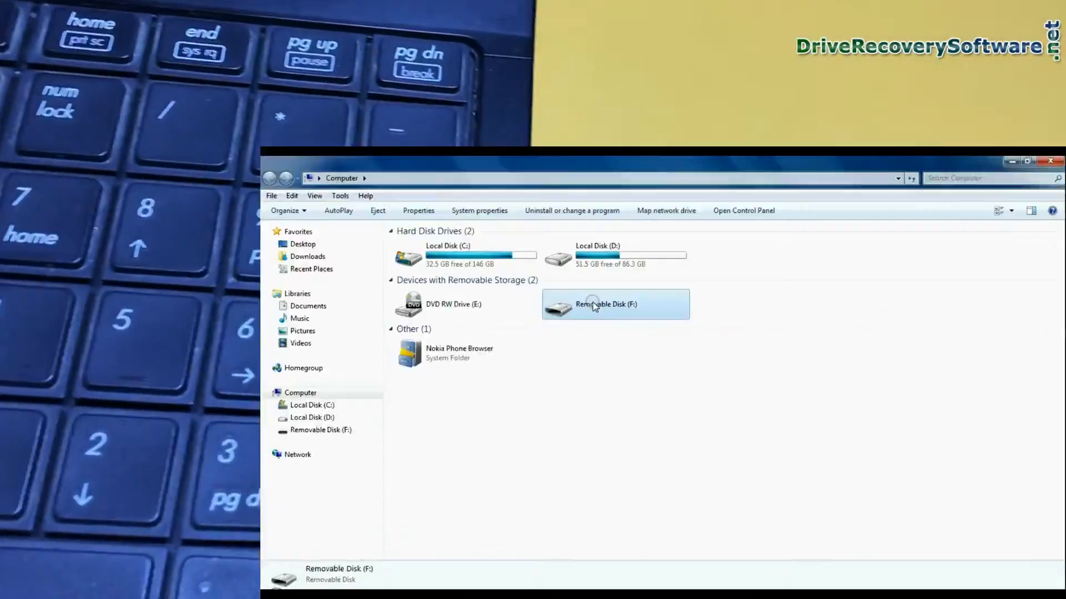
In Disk Management, show F: as RAW and confirm exploring it fails again with the same error
click(1027, 161)
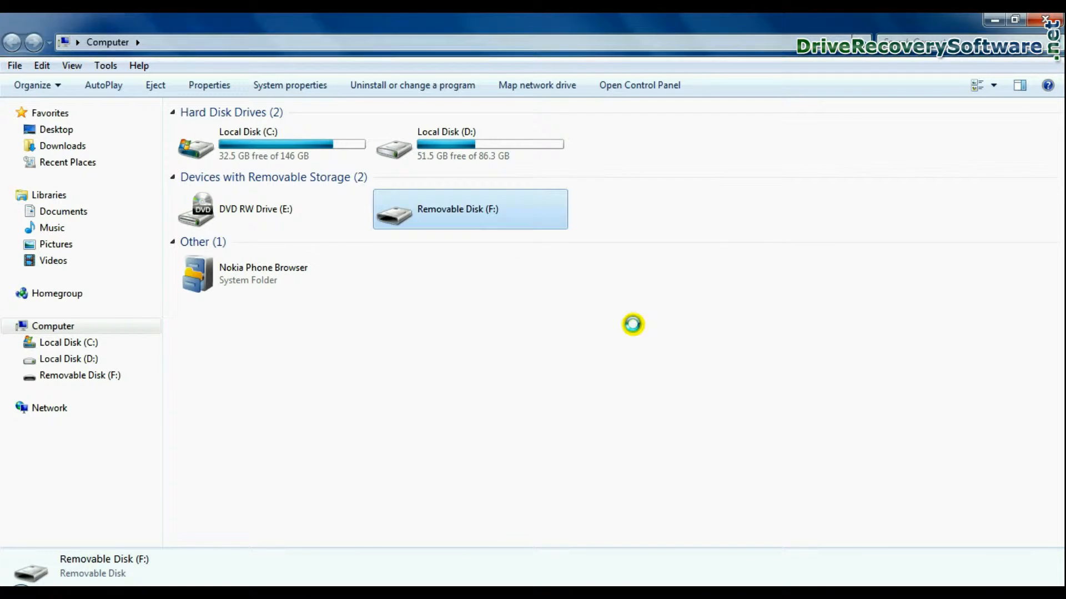
double_click(470, 209)
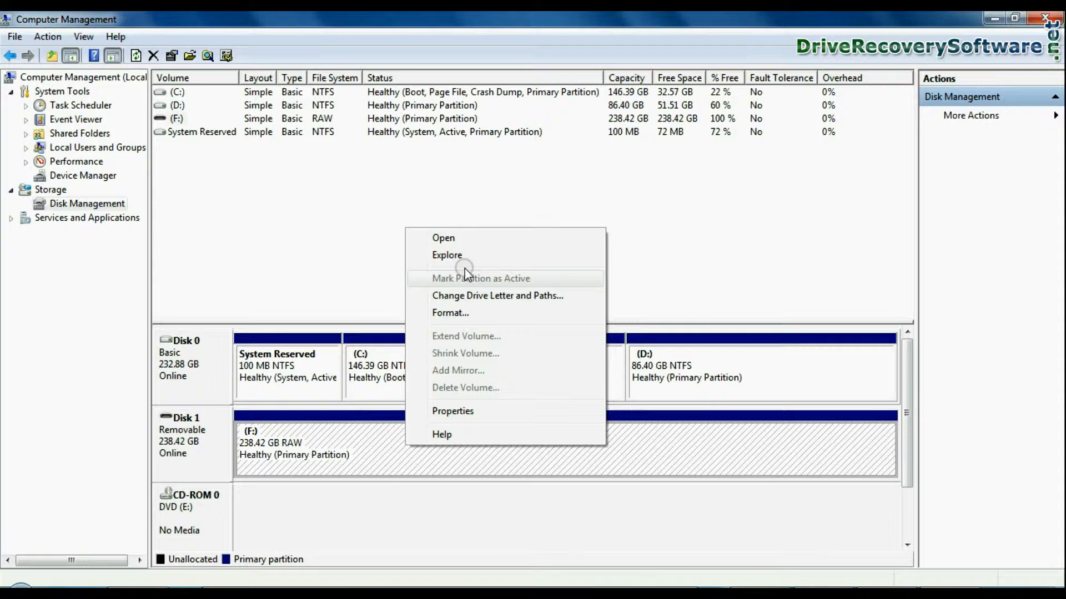
click(443, 237)
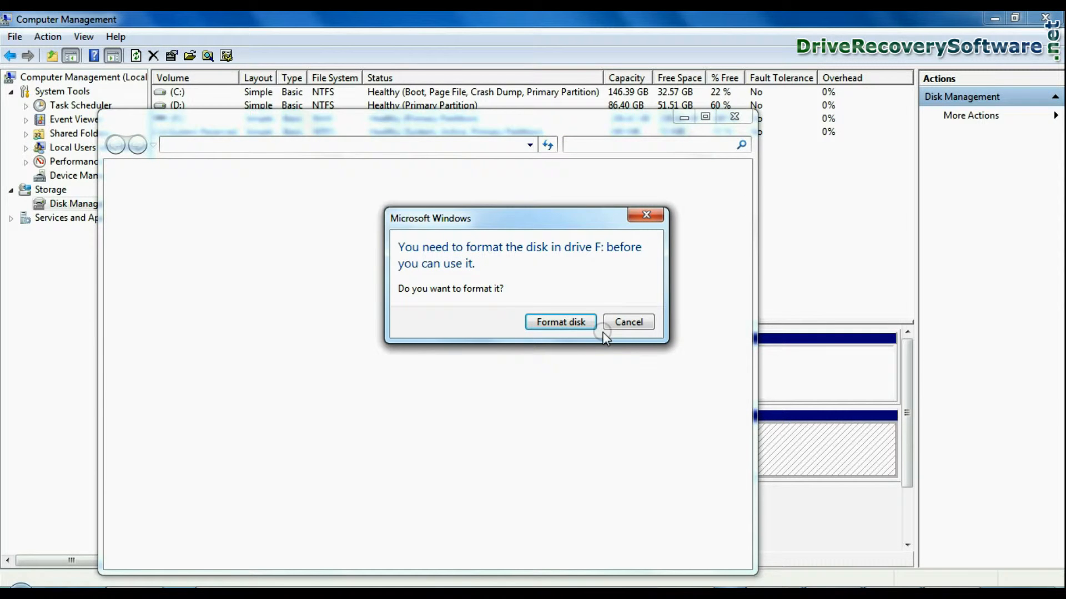
mouse_move(629, 322)
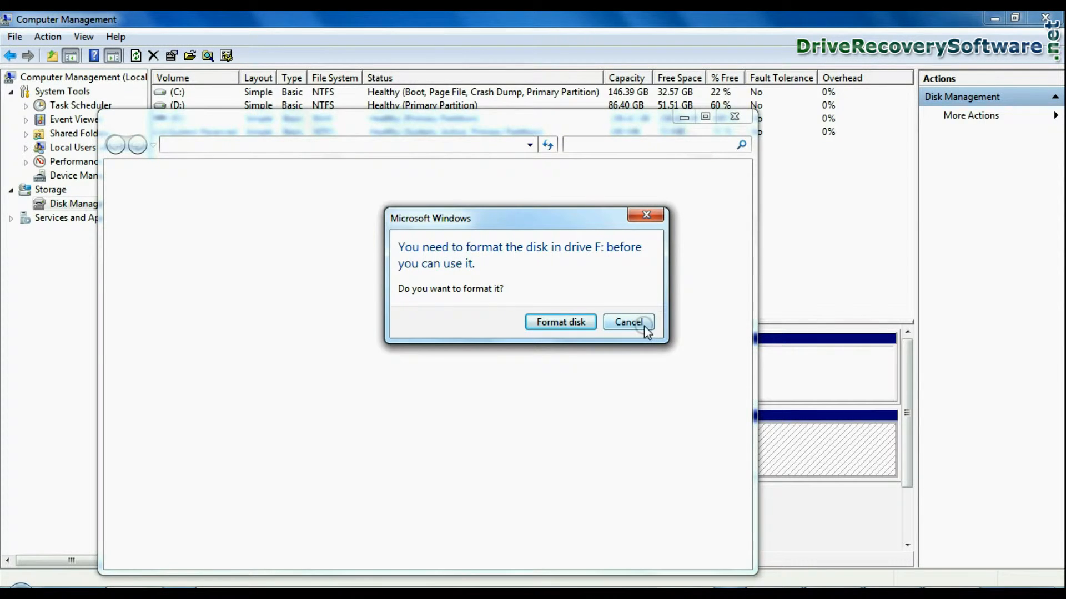
click(628, 322)
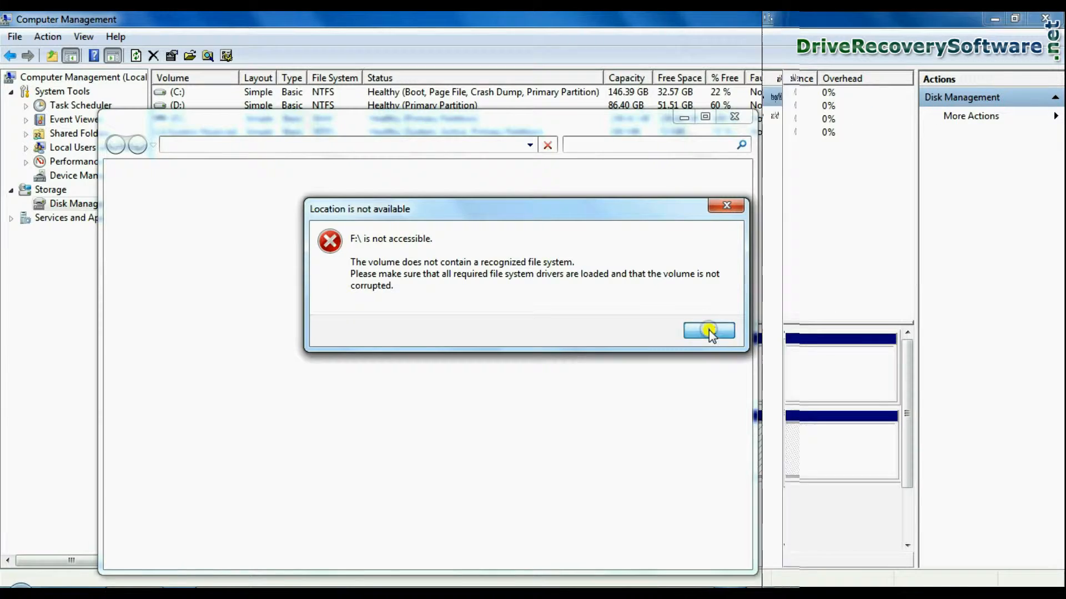
click(708, 331)
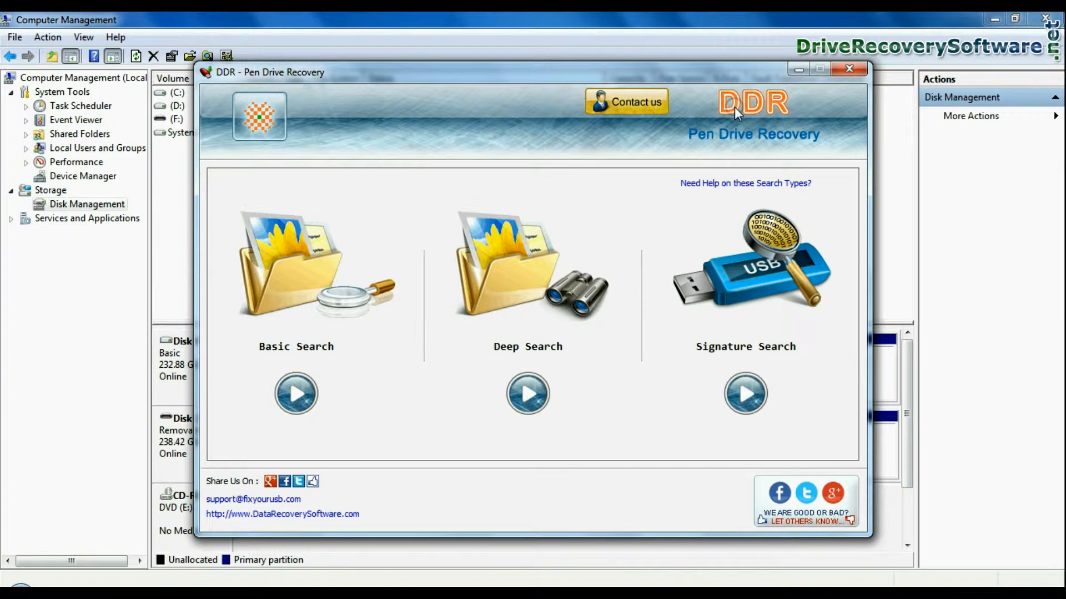
mouse_move(792, 146)
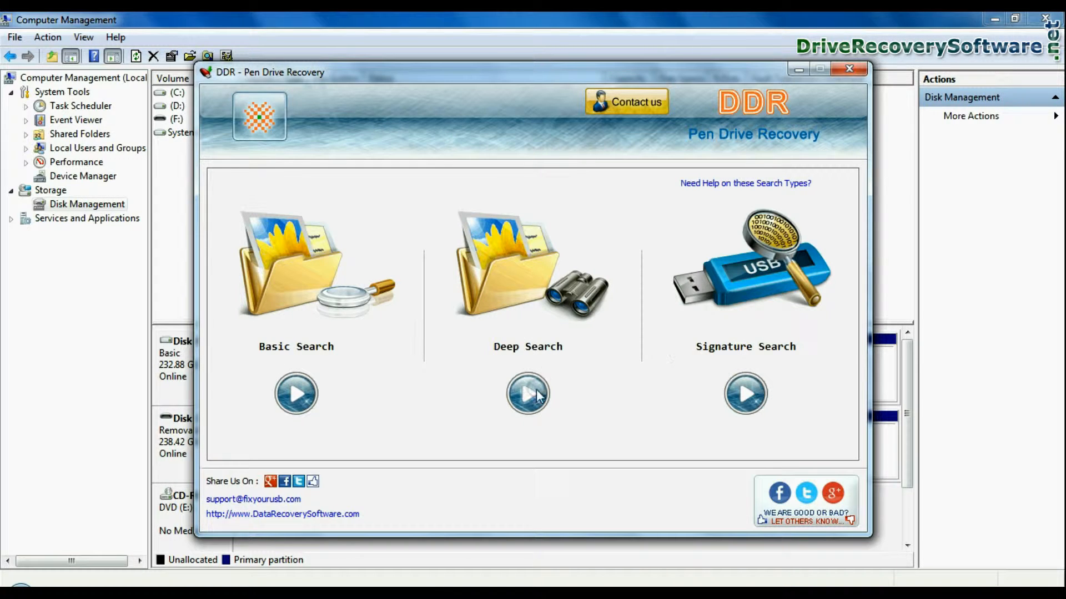
Run Deep Search, accept the extra partition found on Disk 1 and scan Partition-1 (NTFS)
click(527, 393)
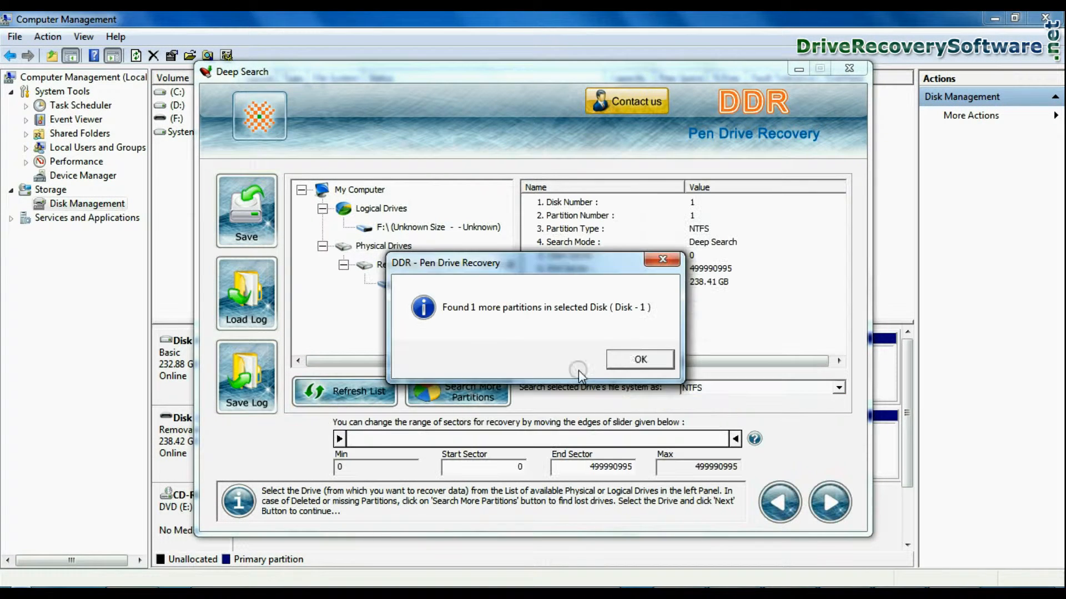
click(638, 358)
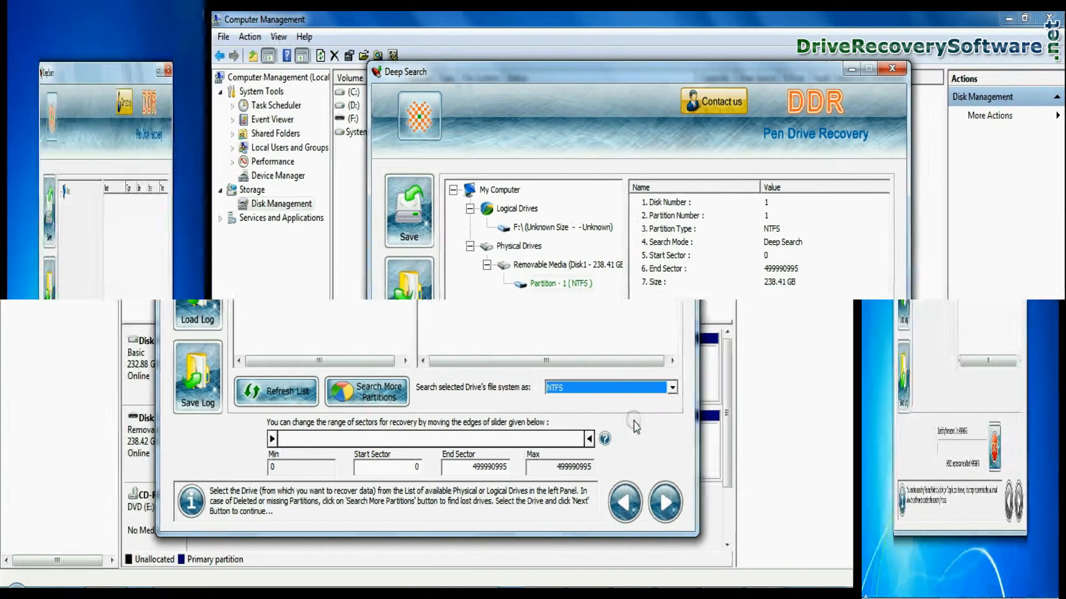
click(664, 501)
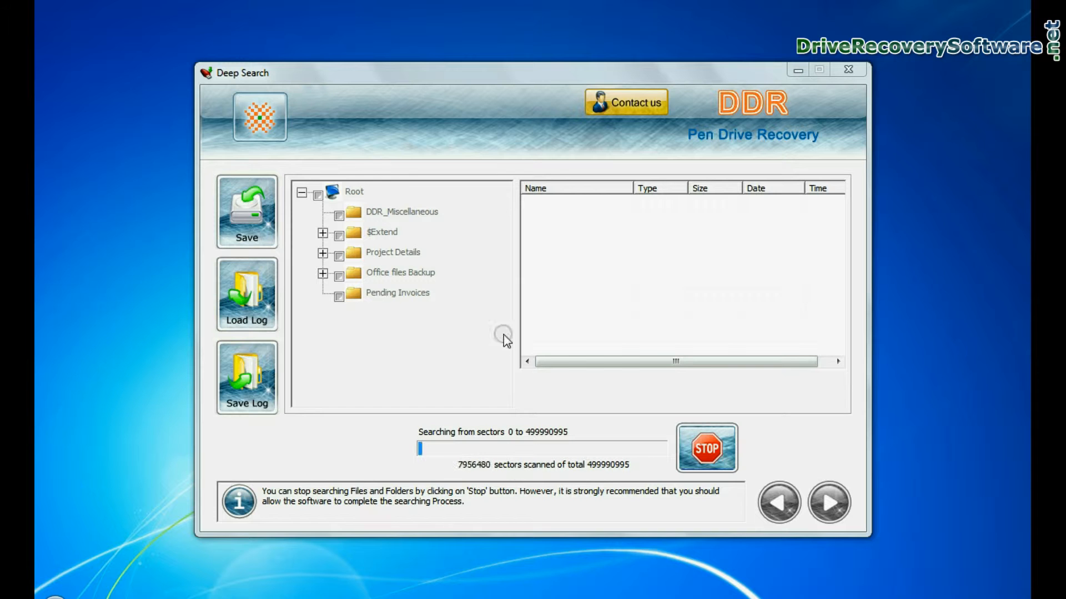
mouse_move(577, 477)
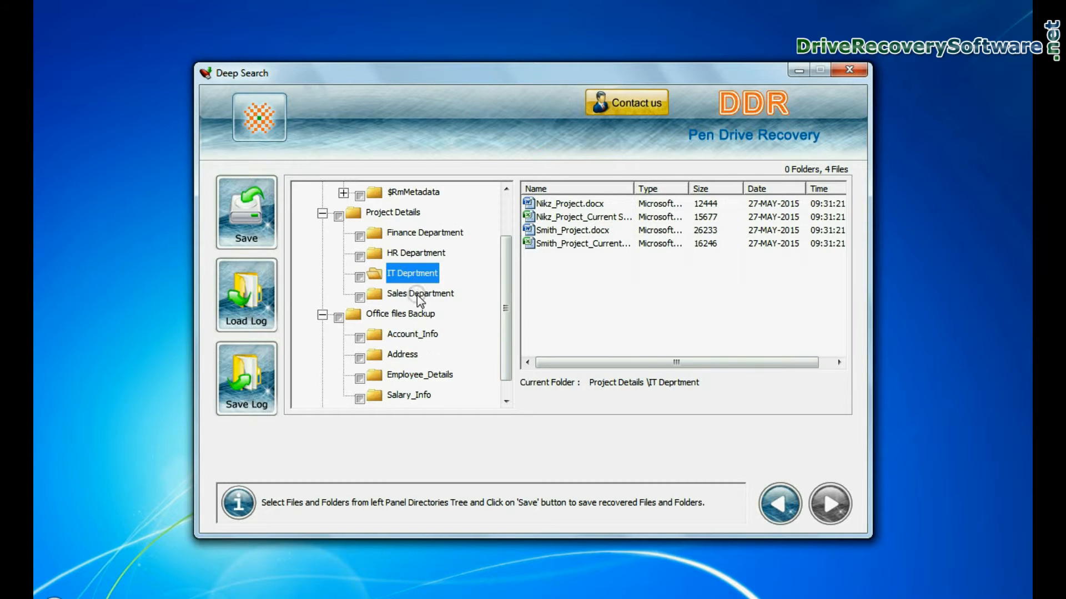
Review Salary_Info and Discount offered to clients, tick Root and save all recovered data to D:
click(407, 374)
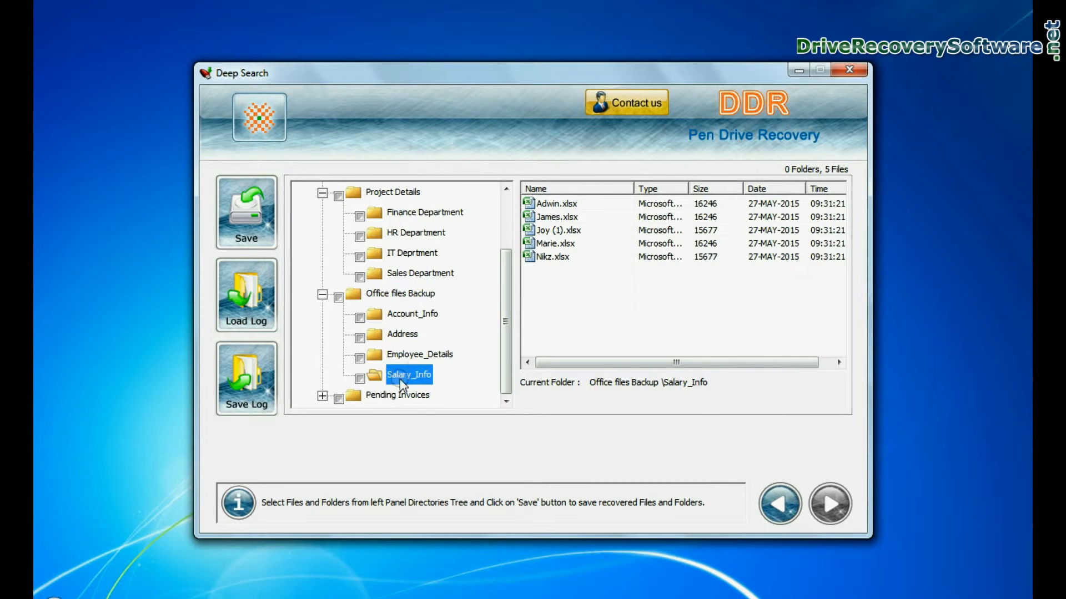
click(436, 334)
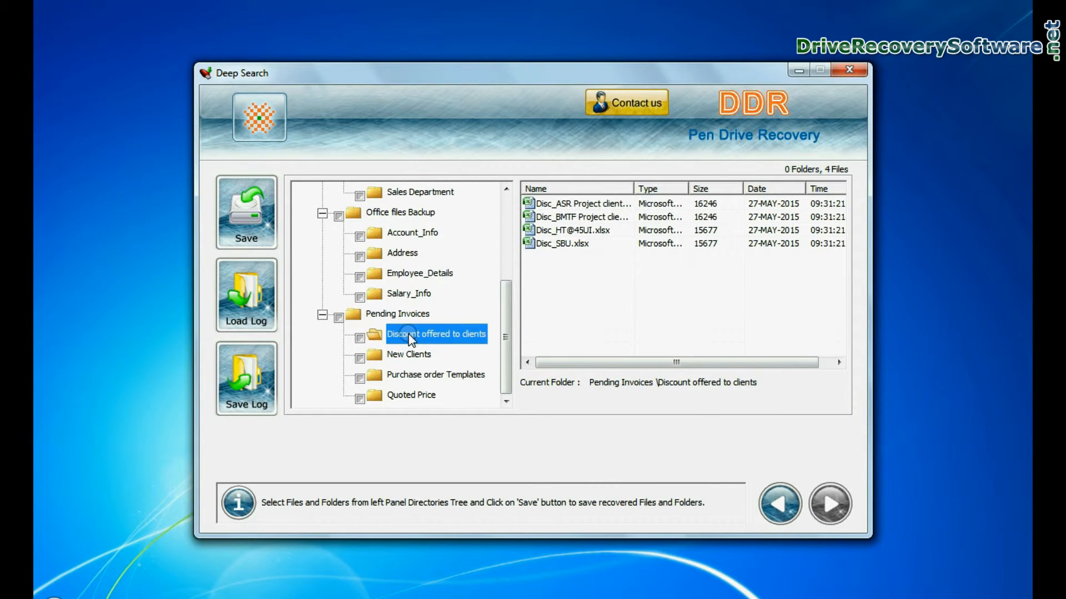
click(316, 195)
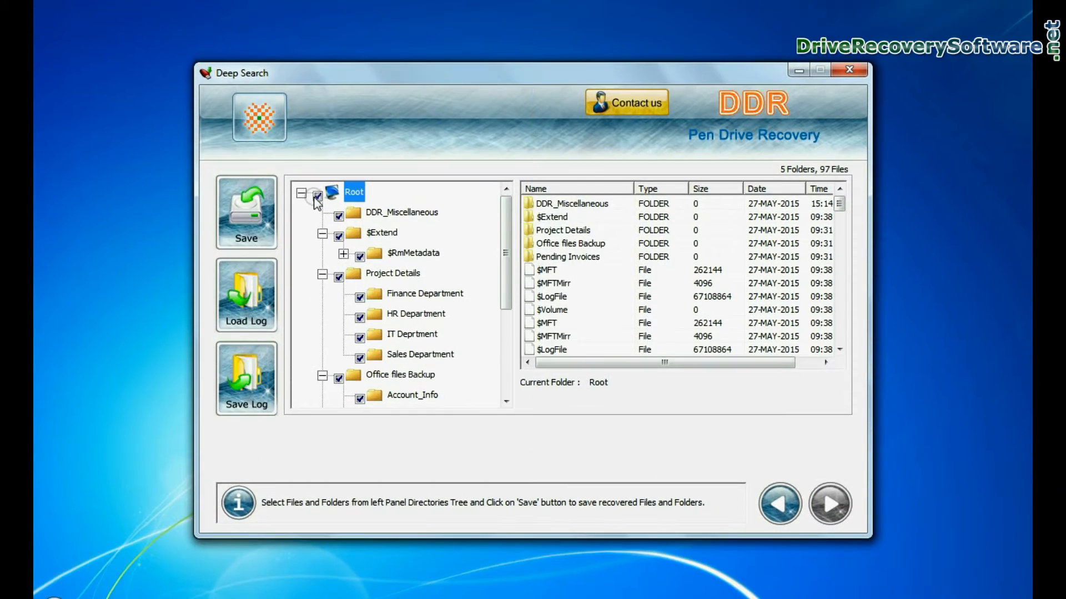
click(247, 211)
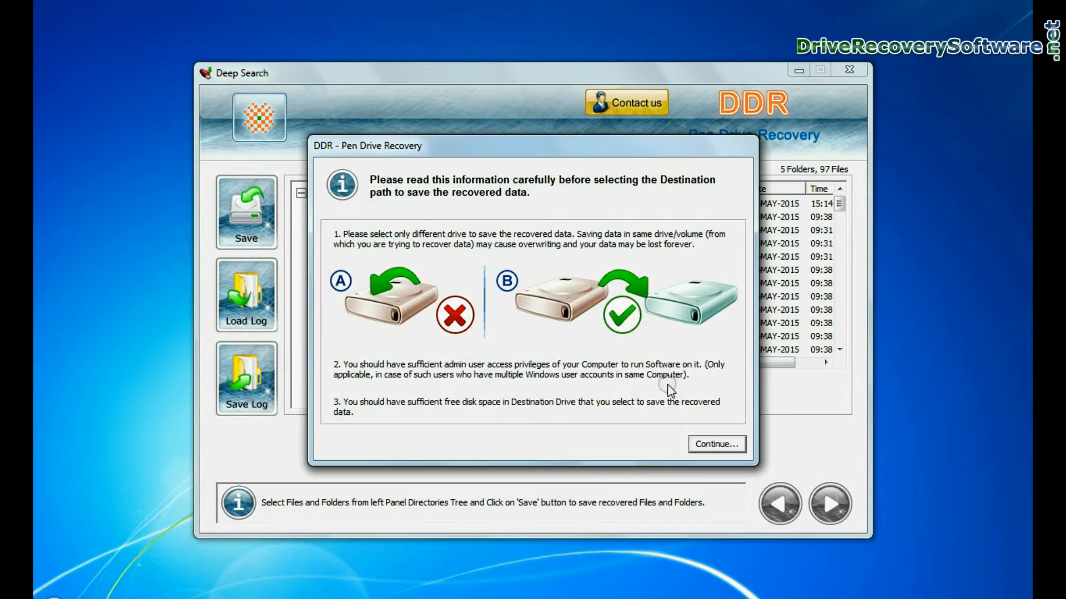
click(715, 444)
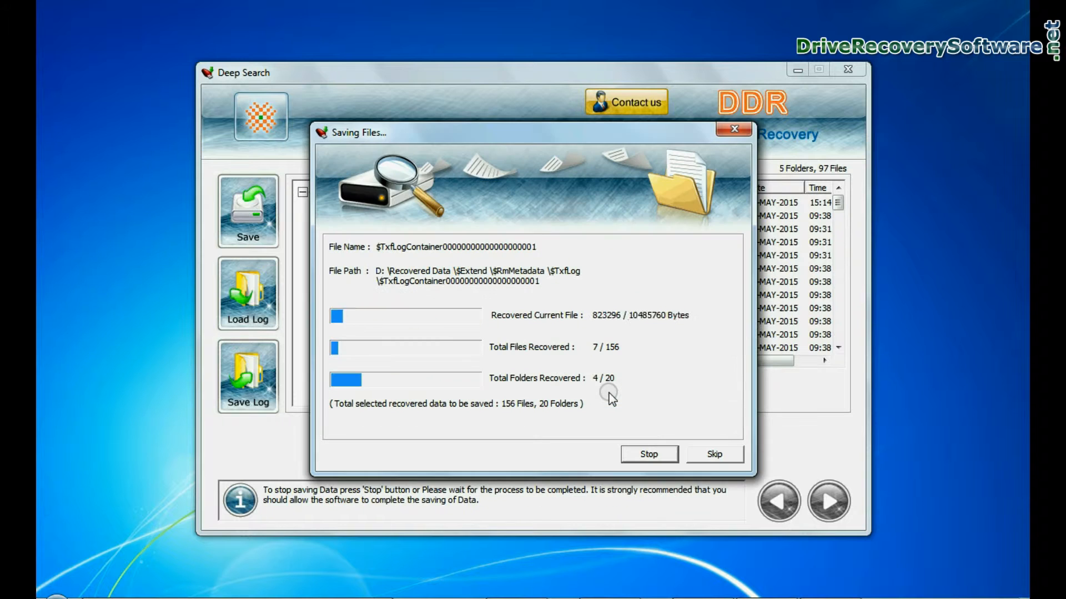